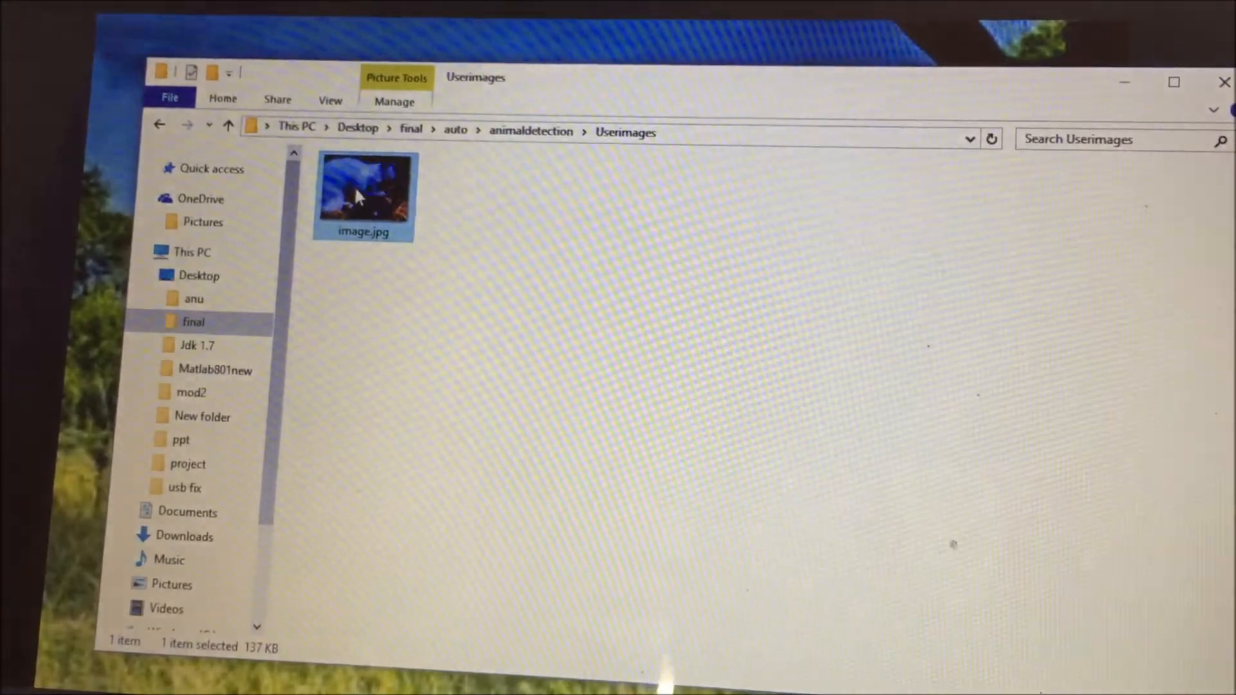
Step: Open image.jpg from the Userimages folder in the Photos viewer to see the captured animal
double_click(364, 190)
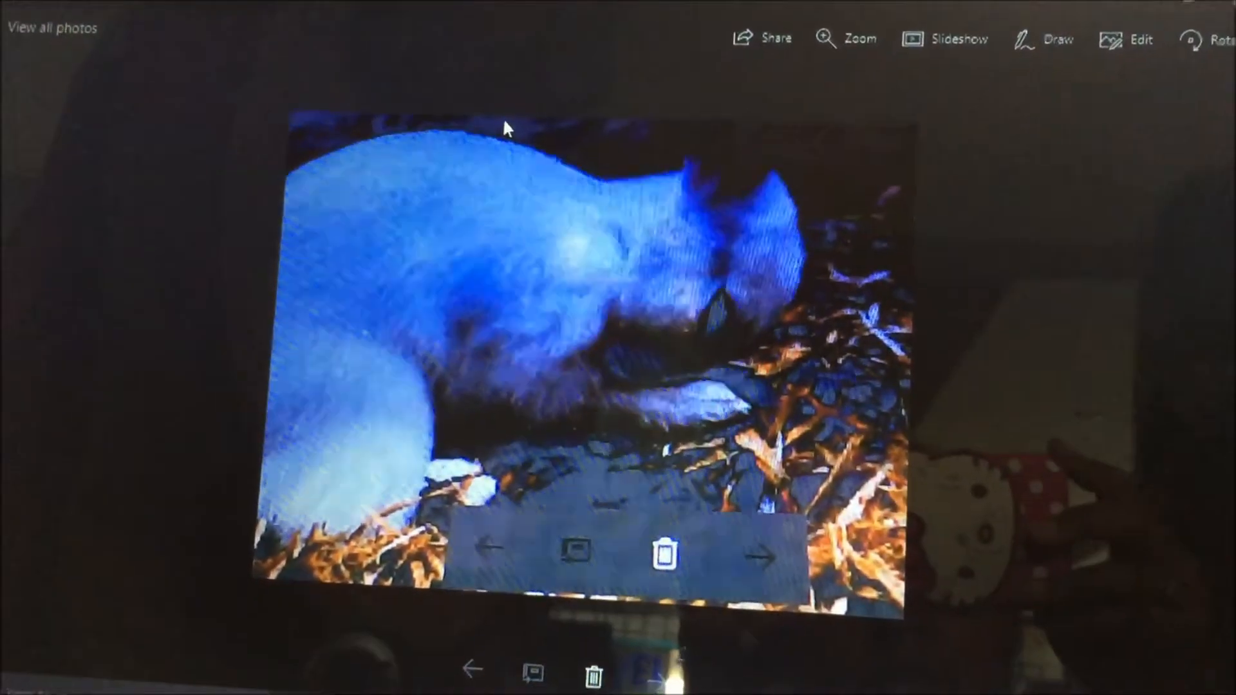